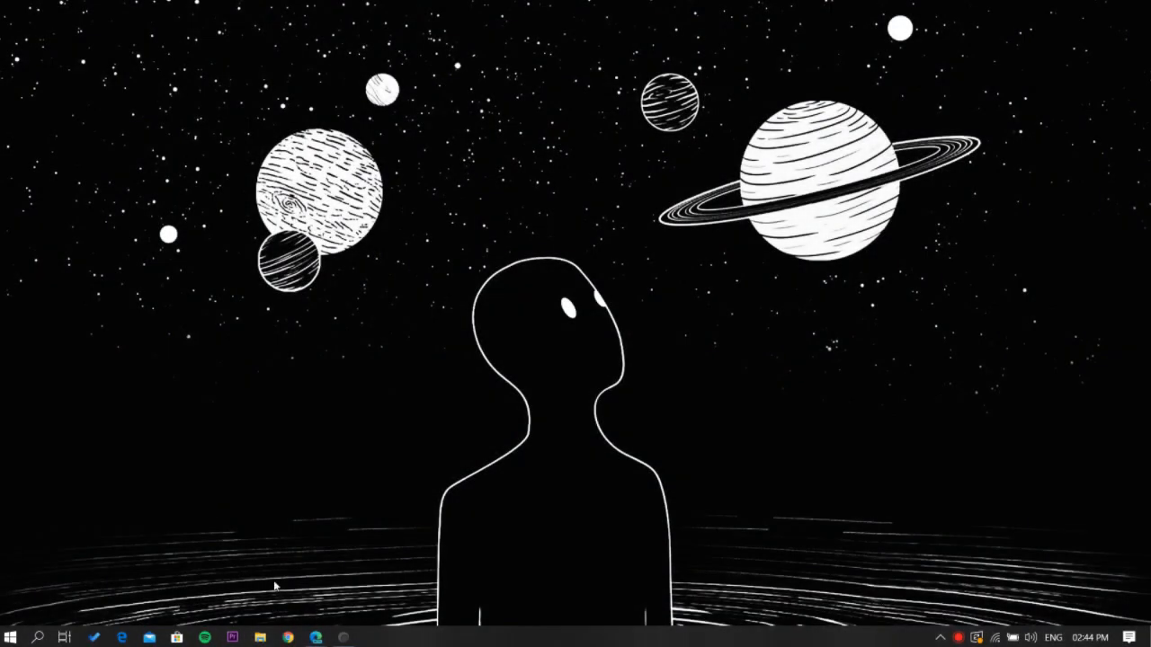
mouse_move(313, 637)
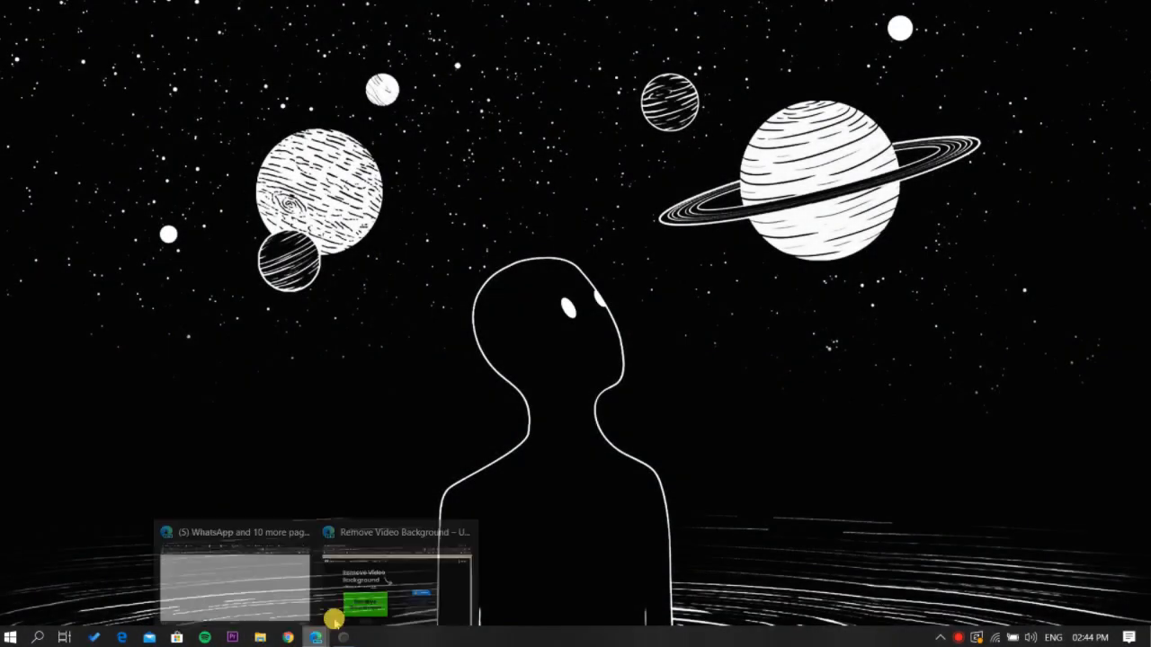
- Bring the 'Remove Video Background – Unscreen' Edge window to the front and scroll down
click(406, 576)
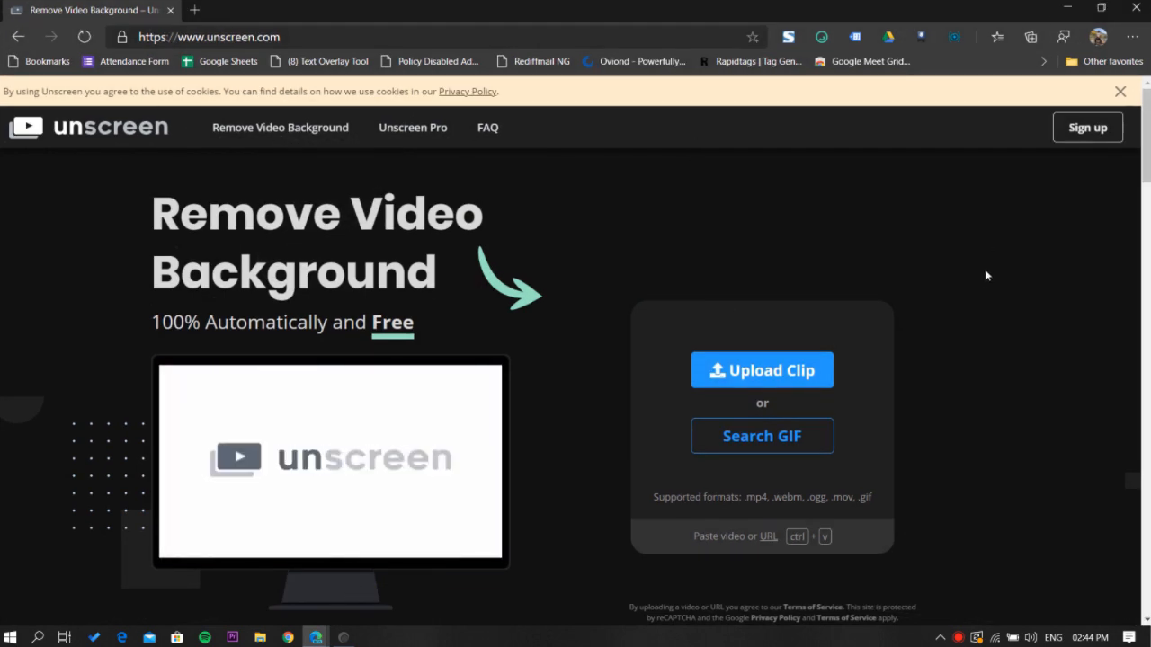
scroll(down, 3)
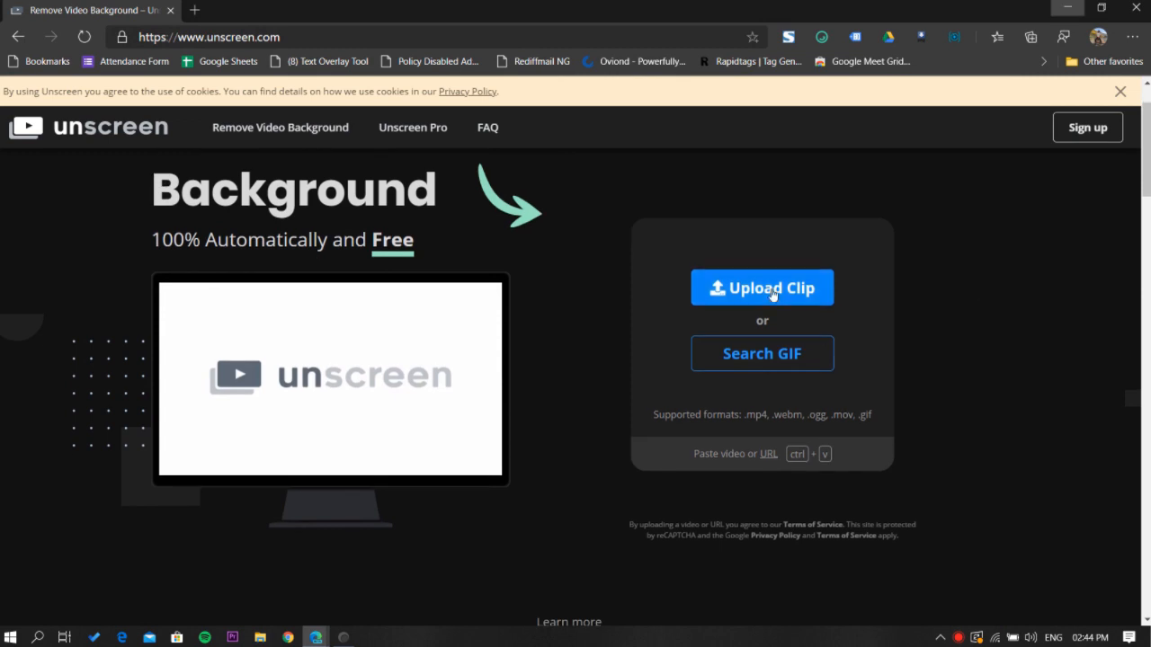
- Upload 'T-Shirts - 31924' from Downloads to Unscreen for background removal
click(761, 287)
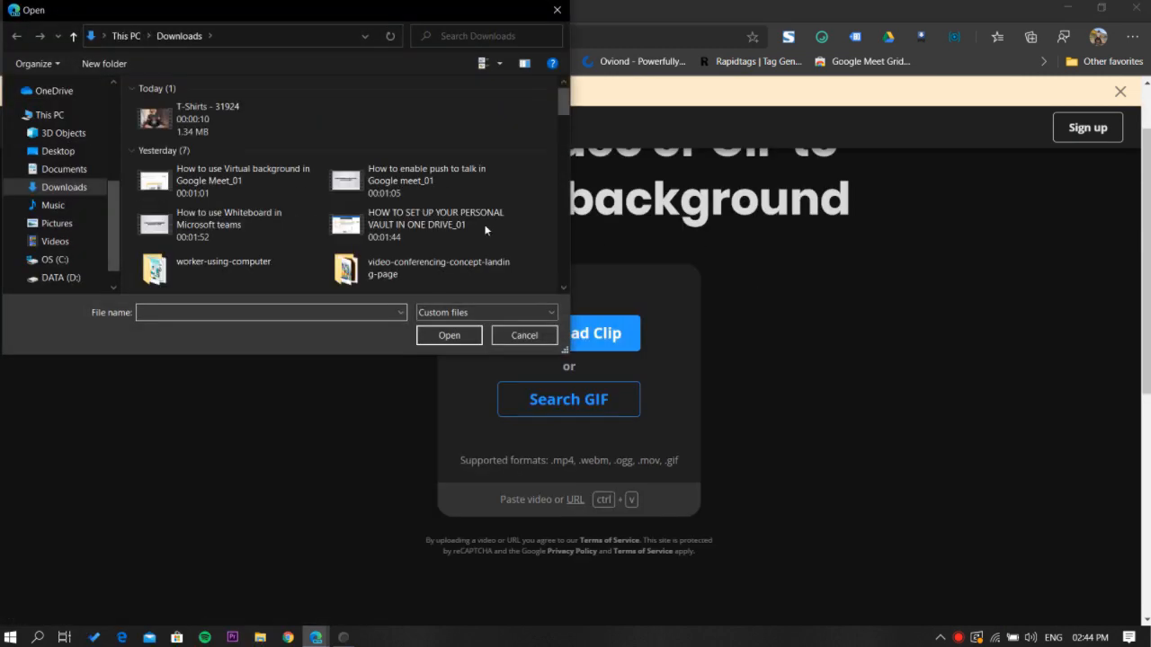
click(207, 116)
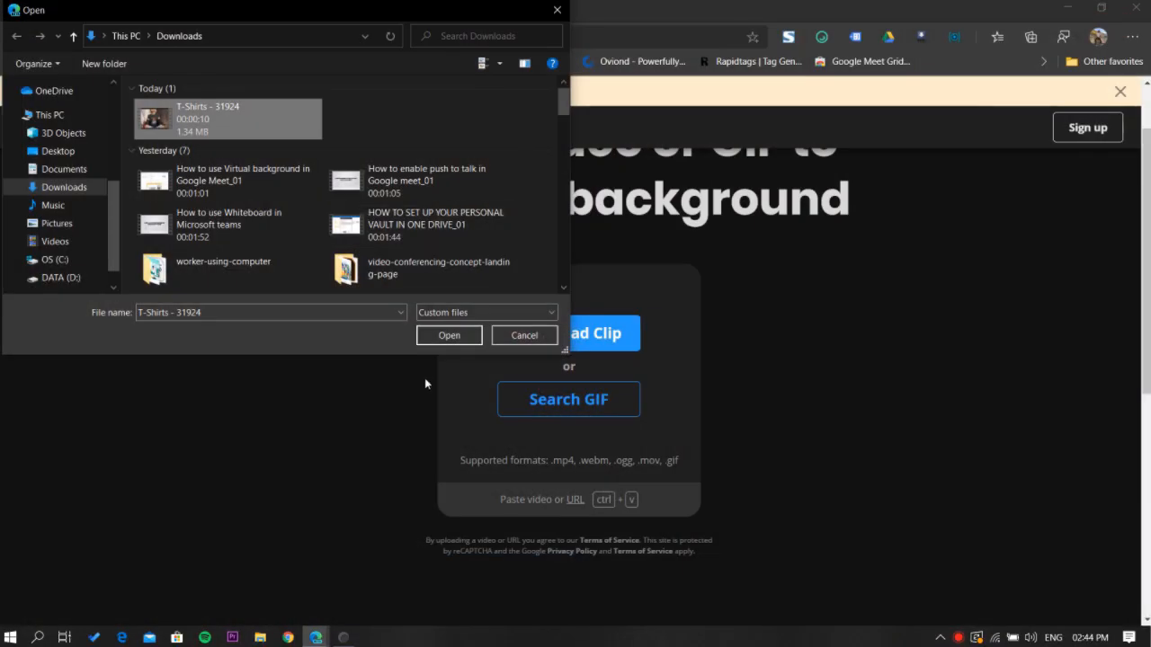
click(448, 334)
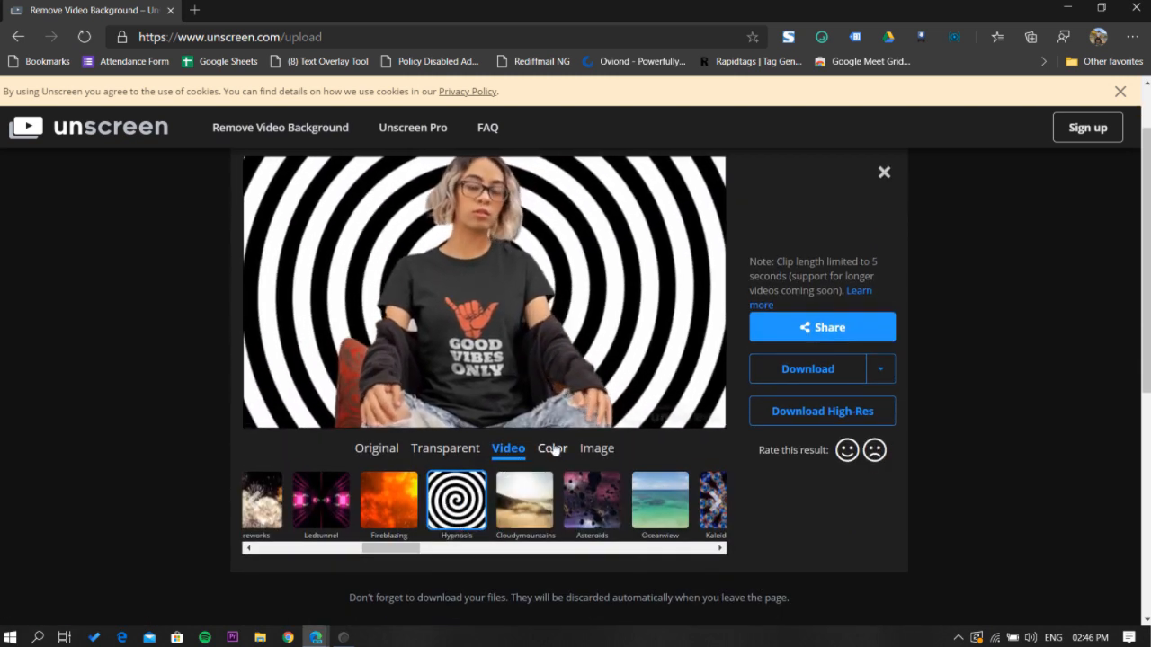
- Replace the spiral backdrop with a custom picture from the computer as the background
click(551, 448)
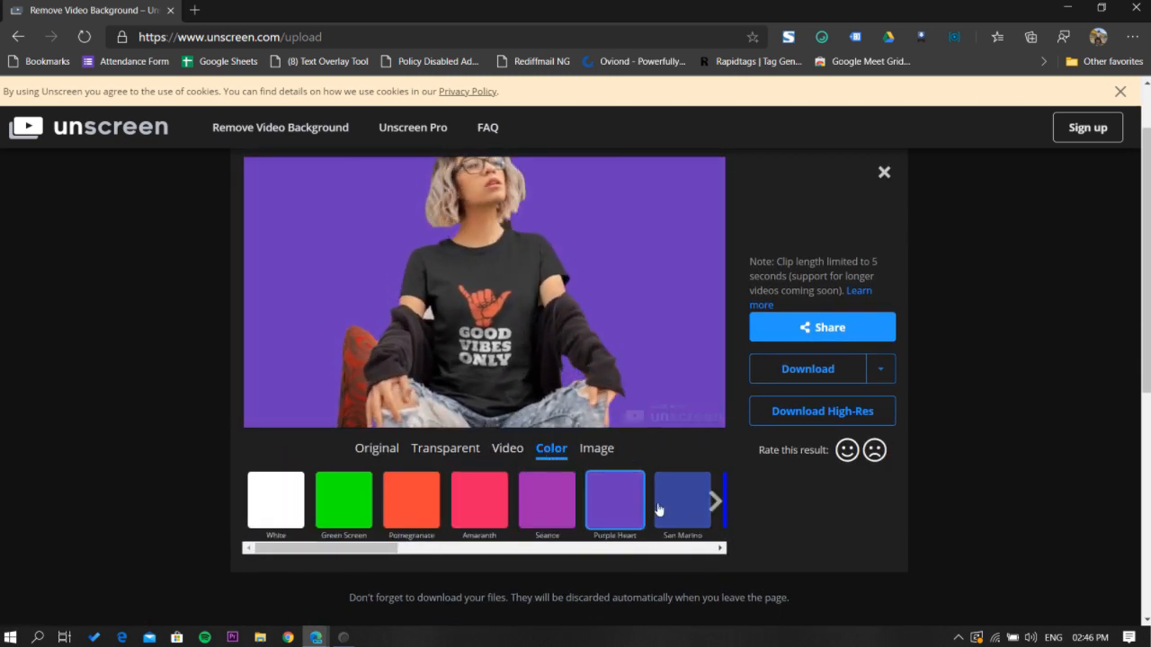
click(596, 448)
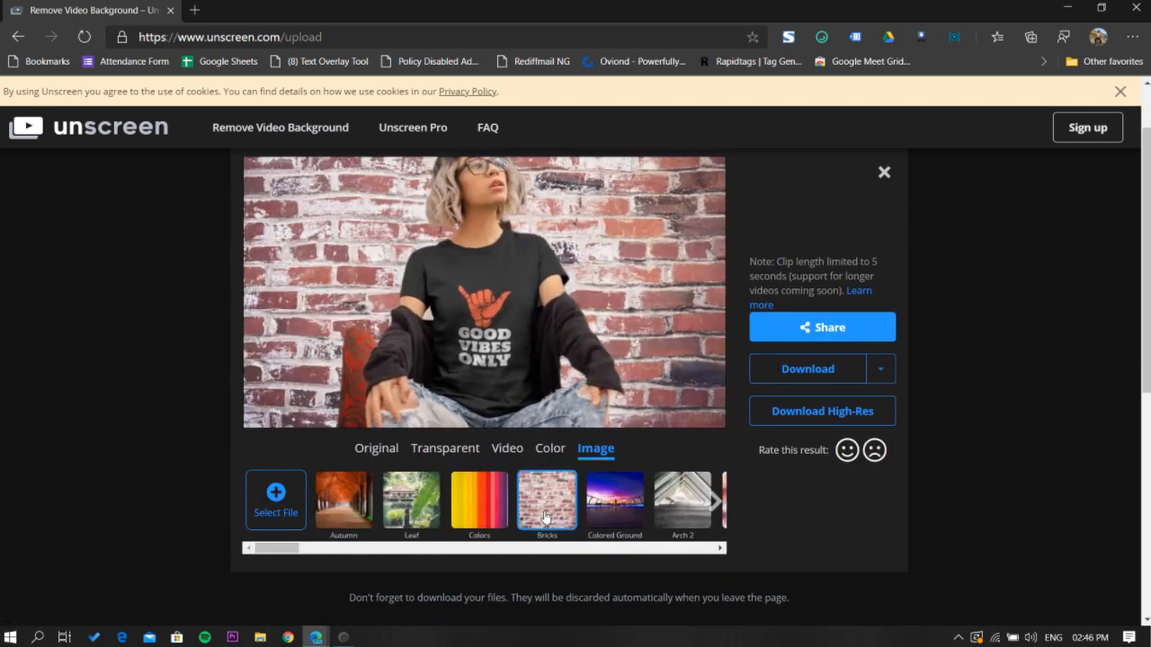
click(275, 499)
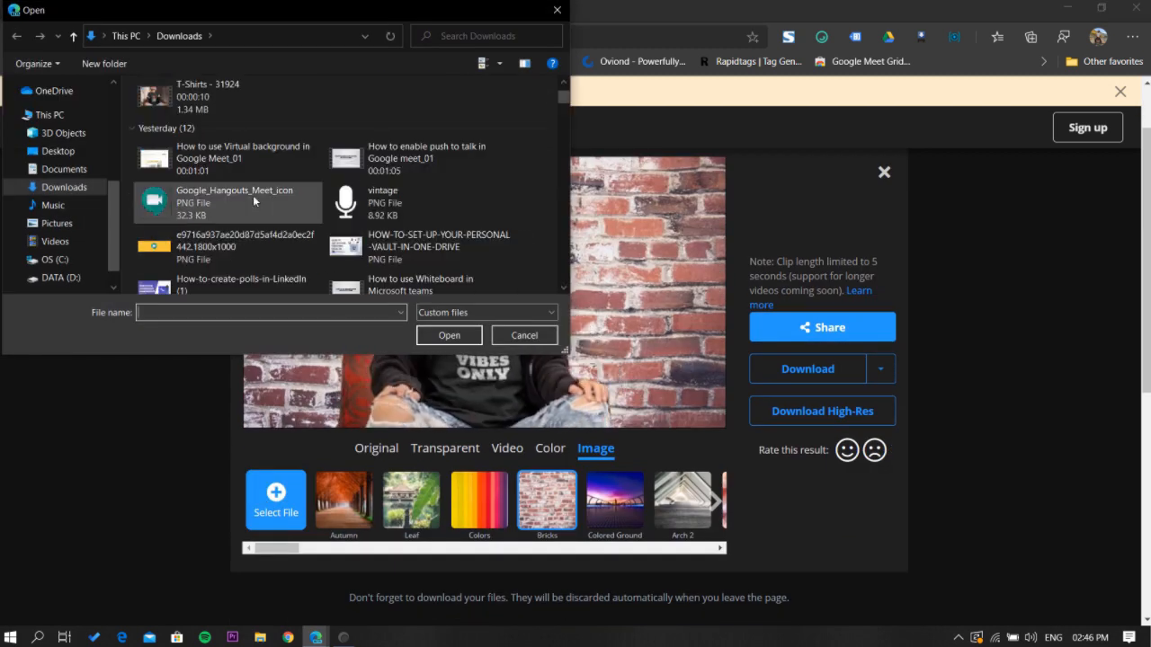
click(449, 334)
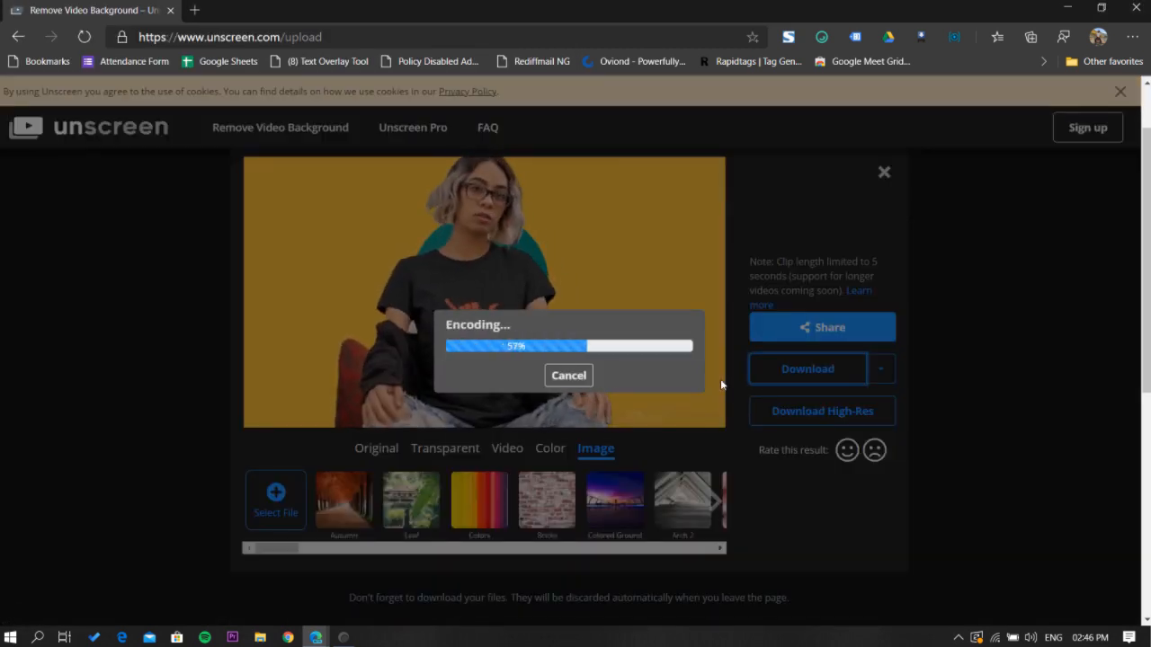